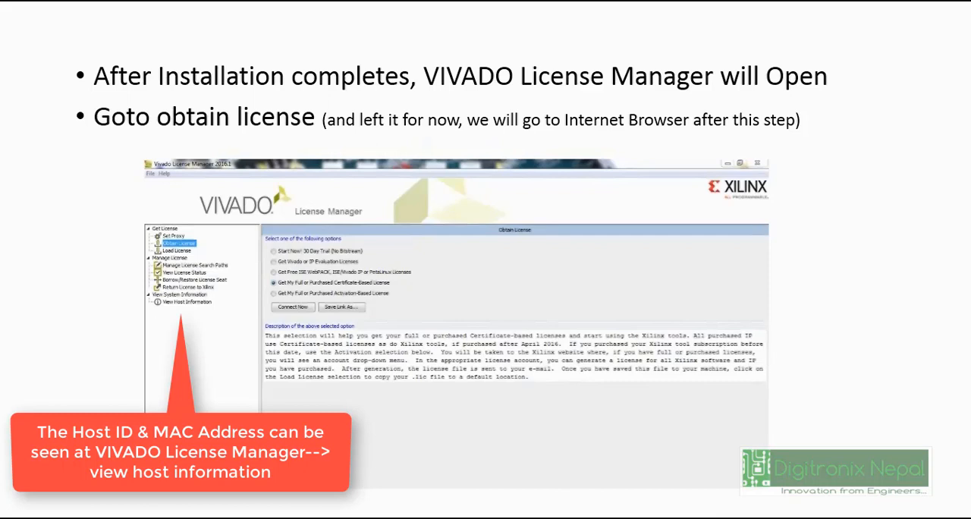
- Advance to the slide covering steps 1-3: creating a xilinx.com username and signing in
{"action": "key", "text": "Right"}
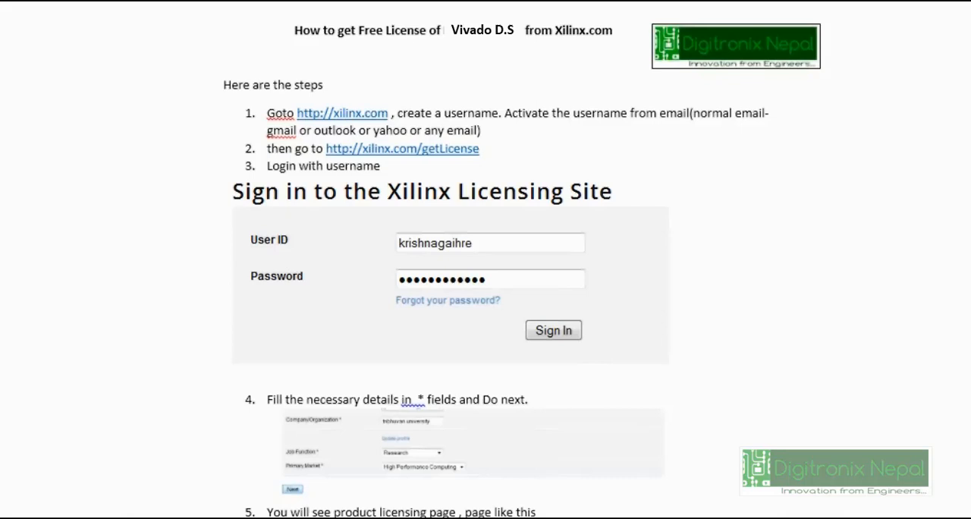
{"action": "mouse_move", "coordinate": [152, 369]}
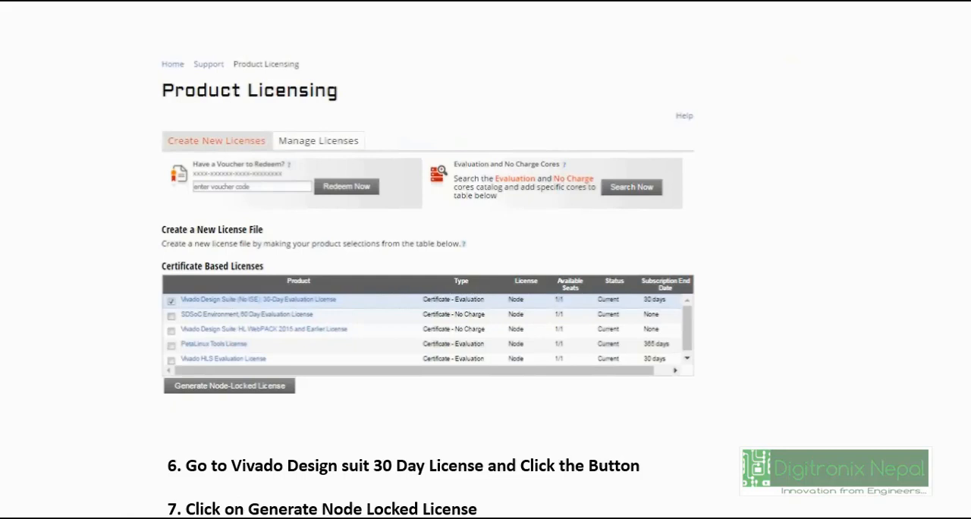
- Advance to the step 8 slide showing host selection on the Generate Node License form
{"action": "left_click", "coordinate": [228, 385]}
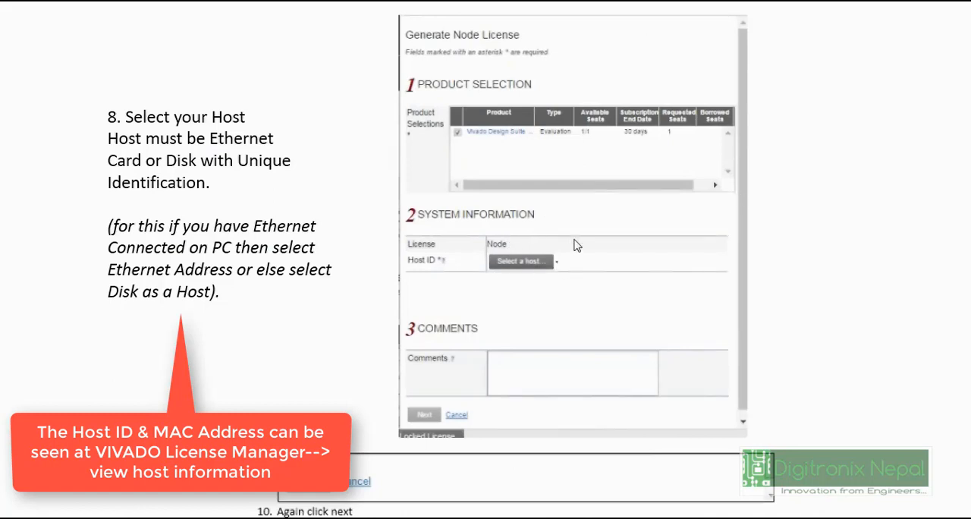
{"action": "mouse_move", "coordinate": [553, 267]}
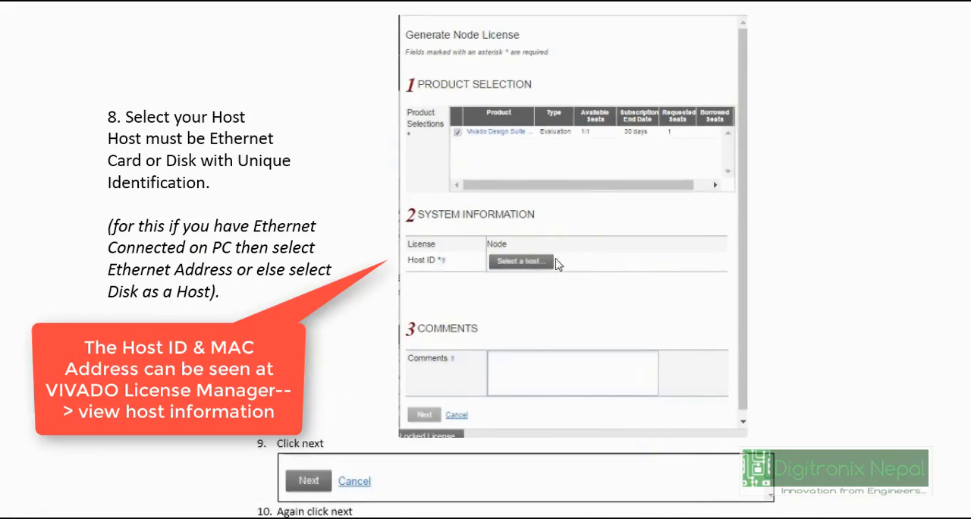
{"action": "mouse_move", "coordinate": [534, 303]}
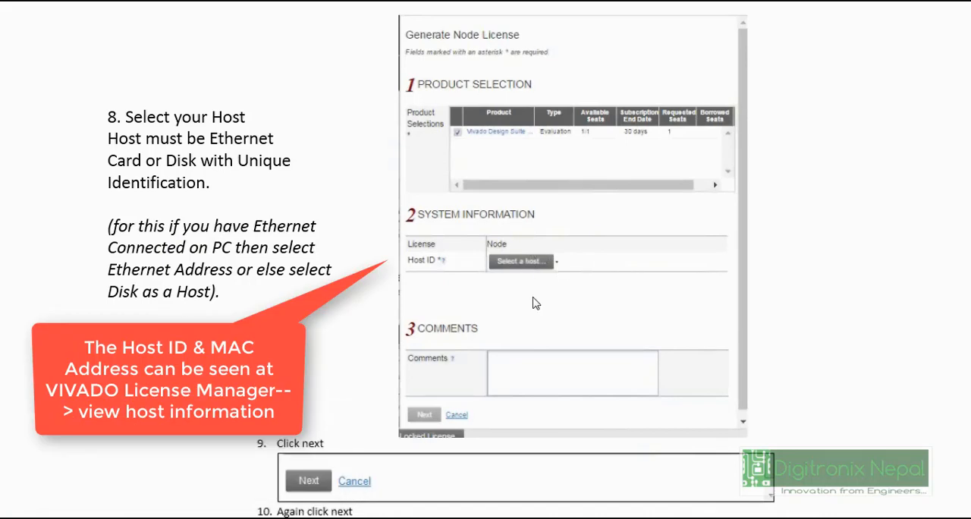
{"action": "mouse_move", "coordinate": [516, 315]}
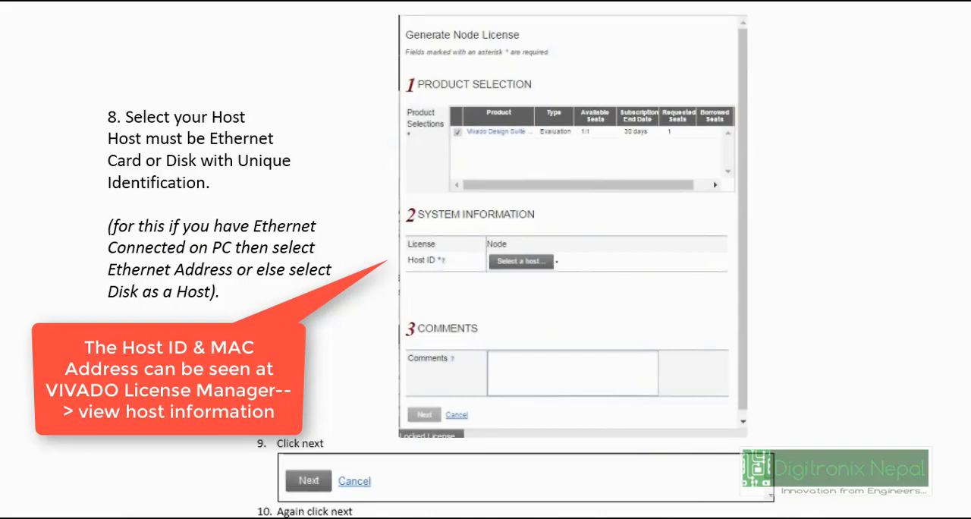
{"action": "mouse_move", "coordinate": [489, 276]}
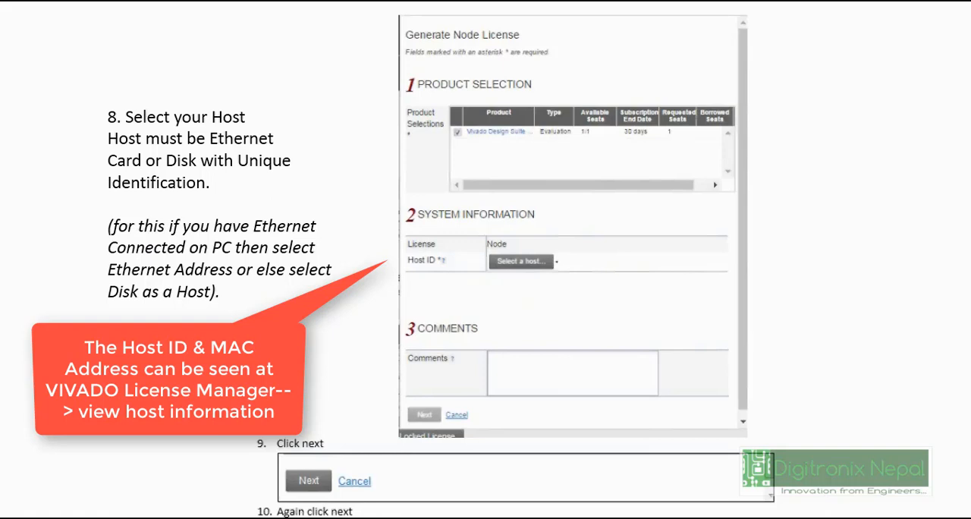
{"action": "mouse_move", "coordinate": [371, 452]}
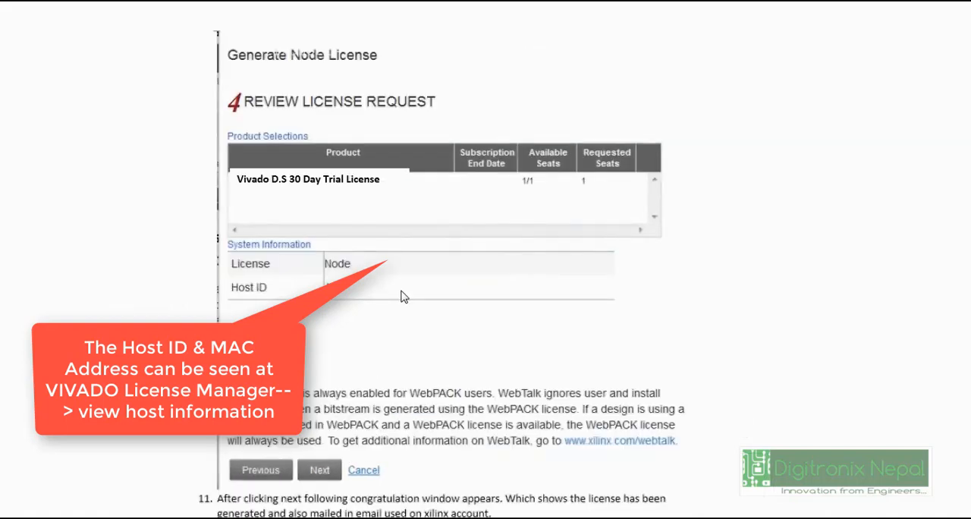
{"action": "mouse_move", "coordinate": [383, 161]}
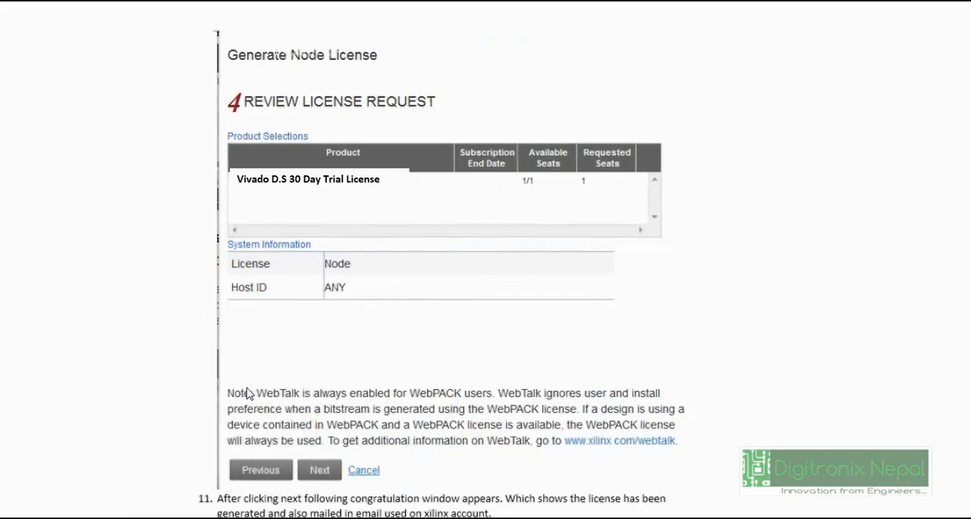
{"action": "mouse_move", "coordinate": [352, 504]}
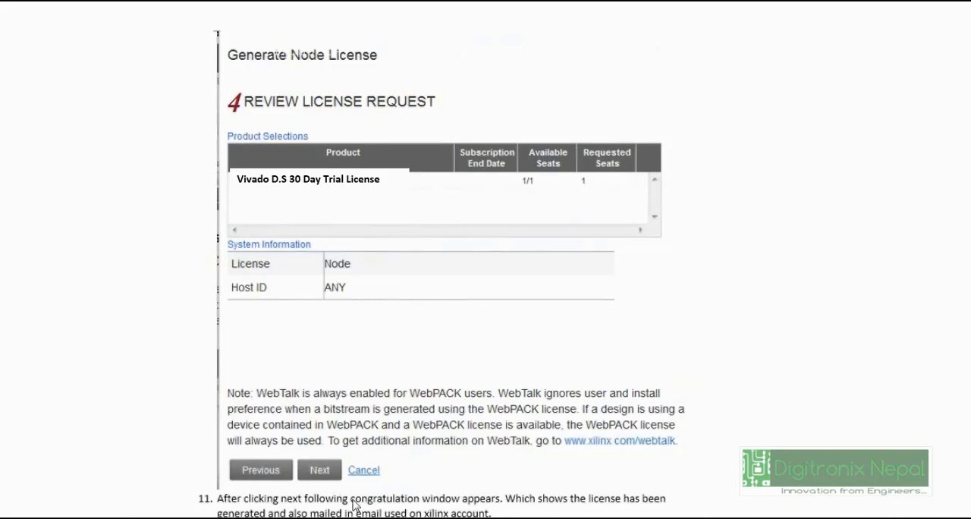
{"action": "mouse_move", "coordinate": [67, 299]}
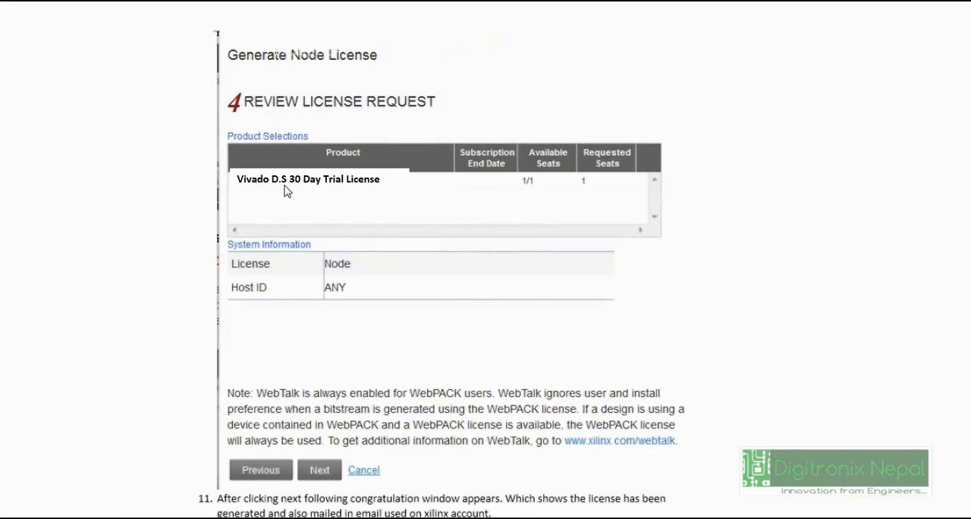
{"action": "mouse_move", "coordinate": [161, 349]}
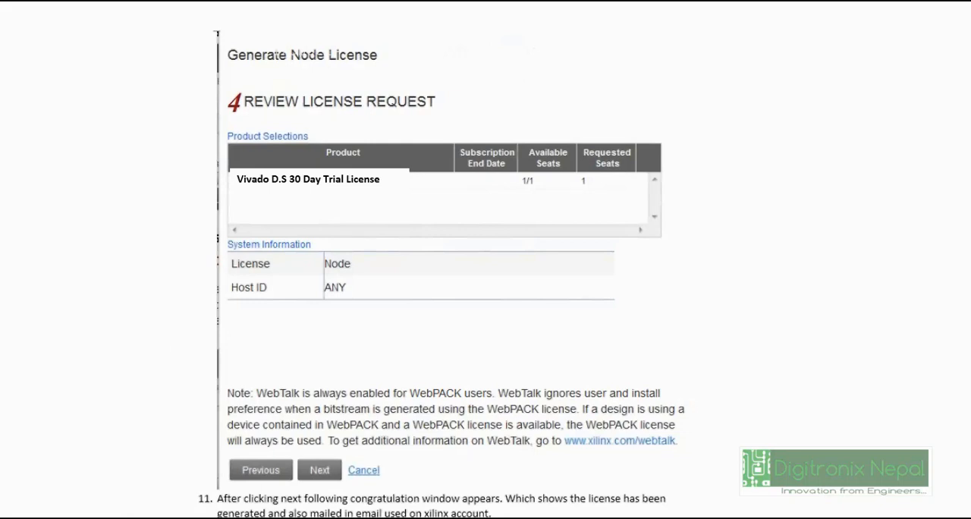
- Advance to the Congratulations slide with step 12 on downloading the license file
{"action": "left_click", "coordinate": [319, 470]}
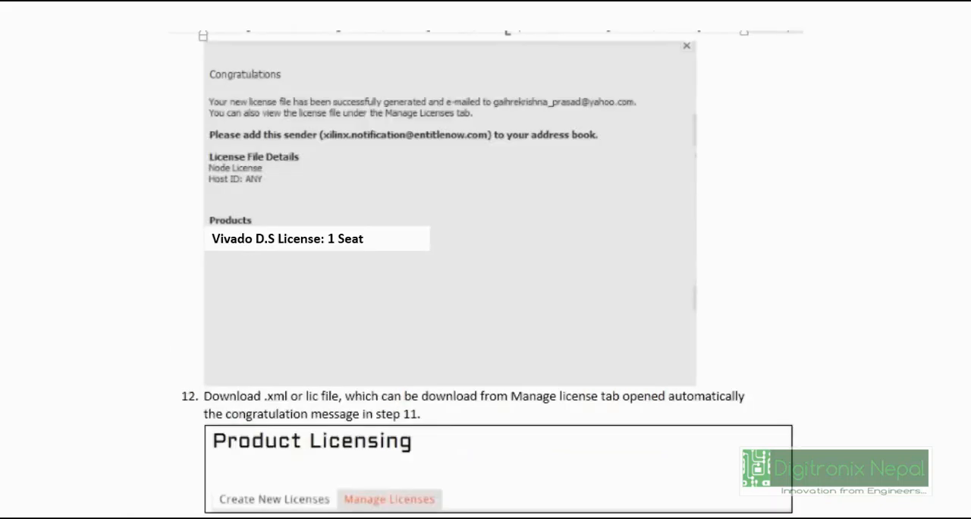
{"action": "mouse_move", "coordinate": [174, 364]}
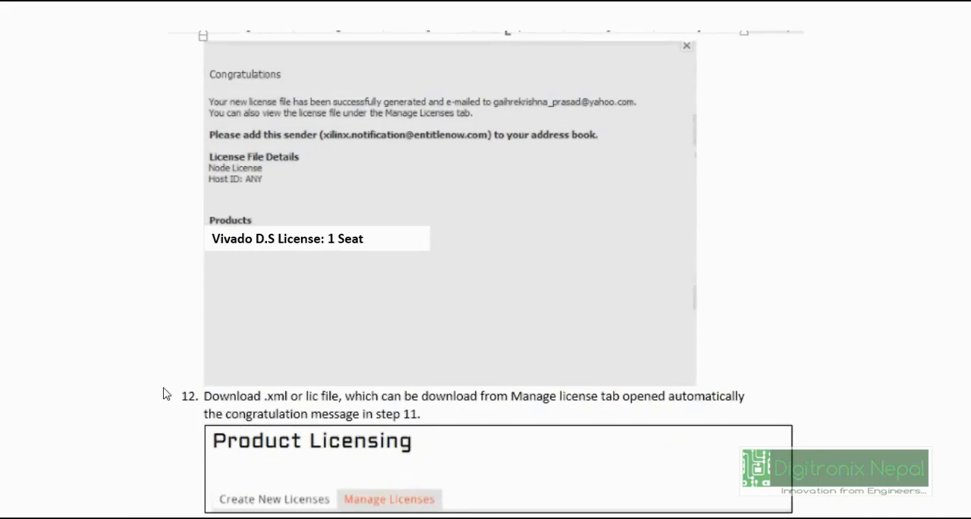
{"action": "mouse_move", "coordinate": [73, 373]}
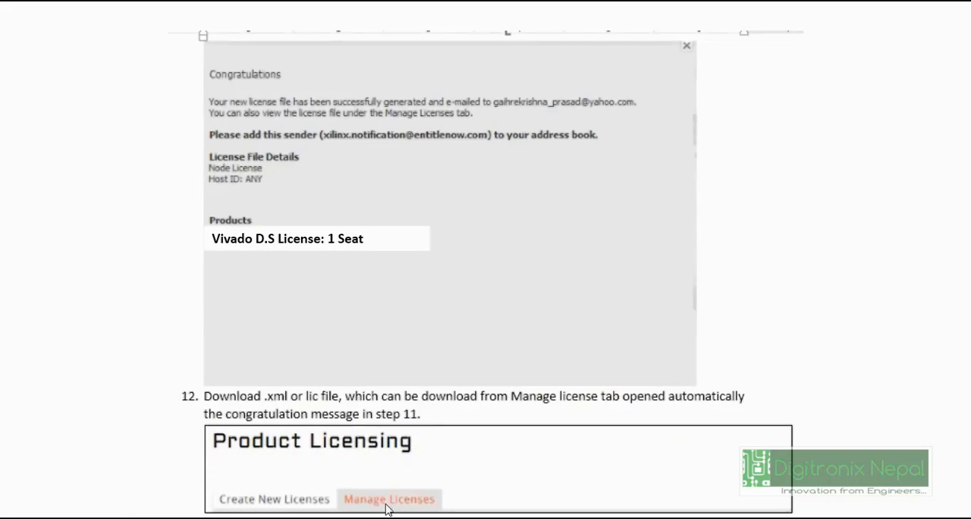
{"action": "mouse_move", "coordinate": [66, 376]}
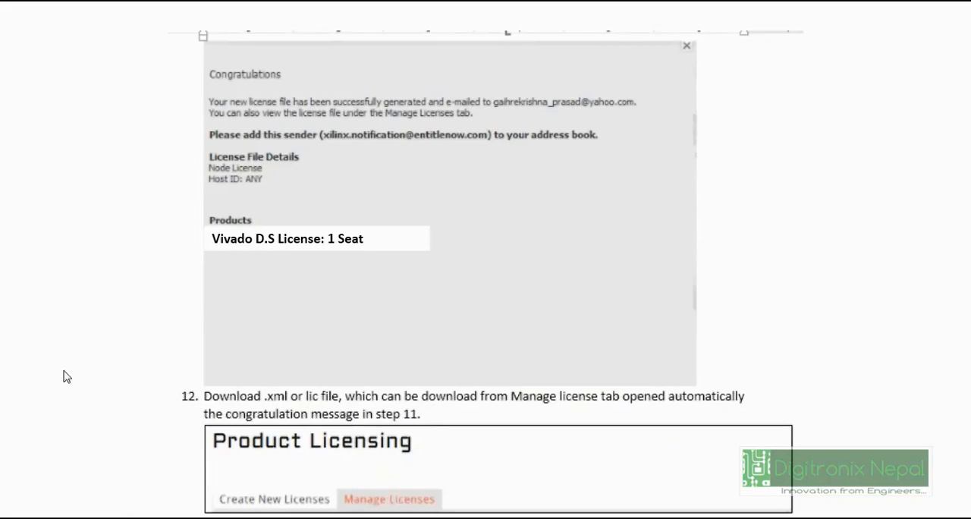
{"action": "scroll", "scroll_direction": "down", "scroll_amount": 3}
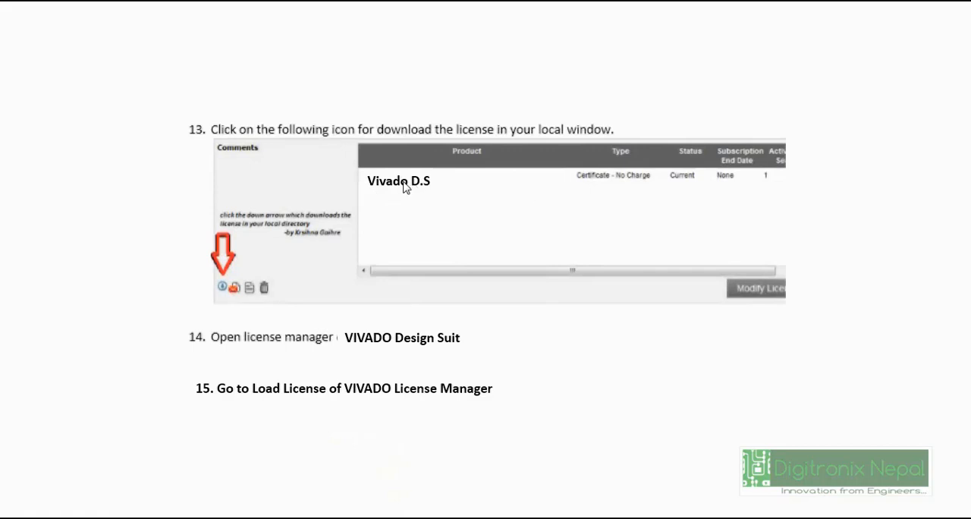
{"action": "mouse_move", "coordinate": [235, 270]}
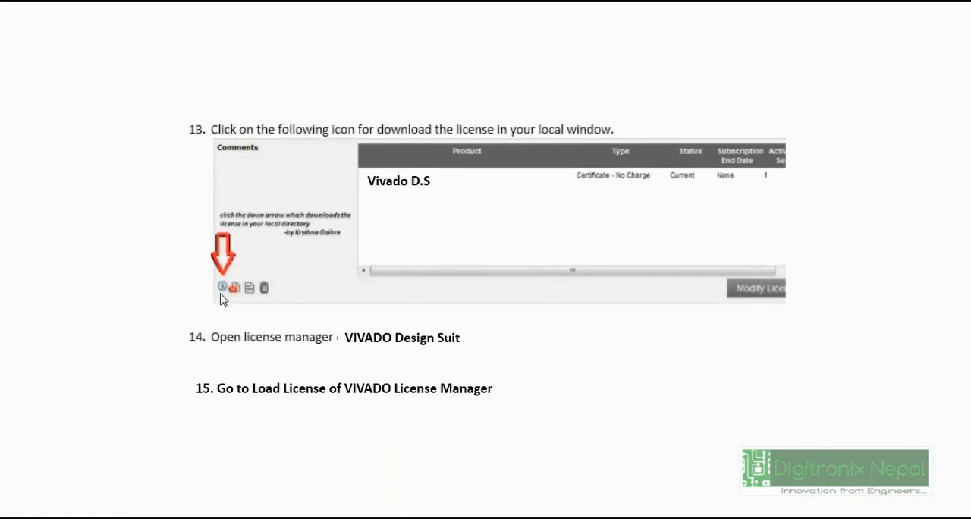
{"action": "mouse_move", "coordinate": [241, 276]}
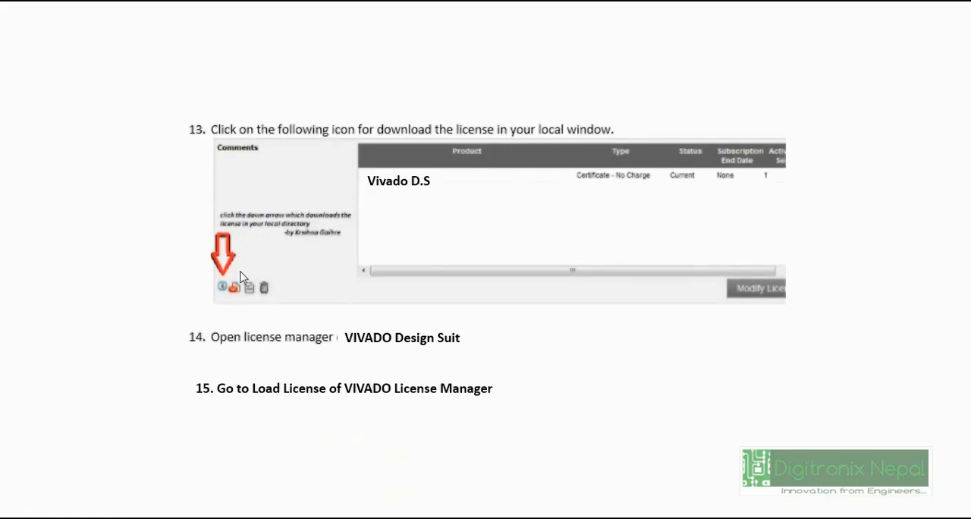
{"action": "mouse_move", "coordinate": [270, 236]}
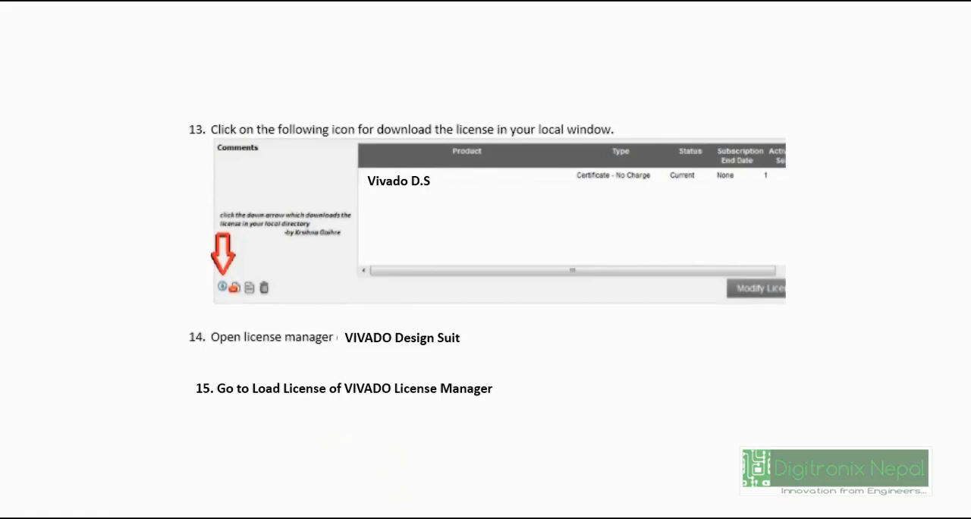
{"action": "mouse_move", "coordinate": [340, 369]}
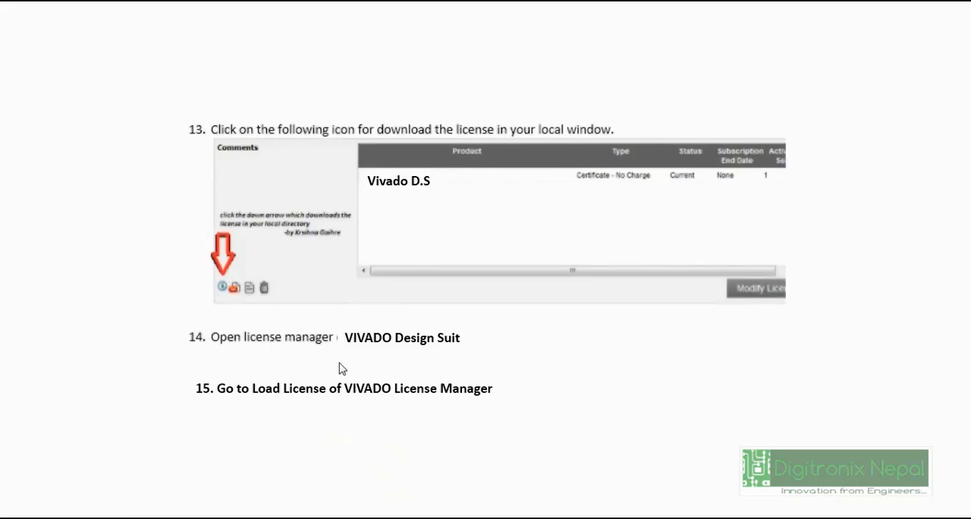
{"action": "mouse_move", "coordinate": [297, 379]}
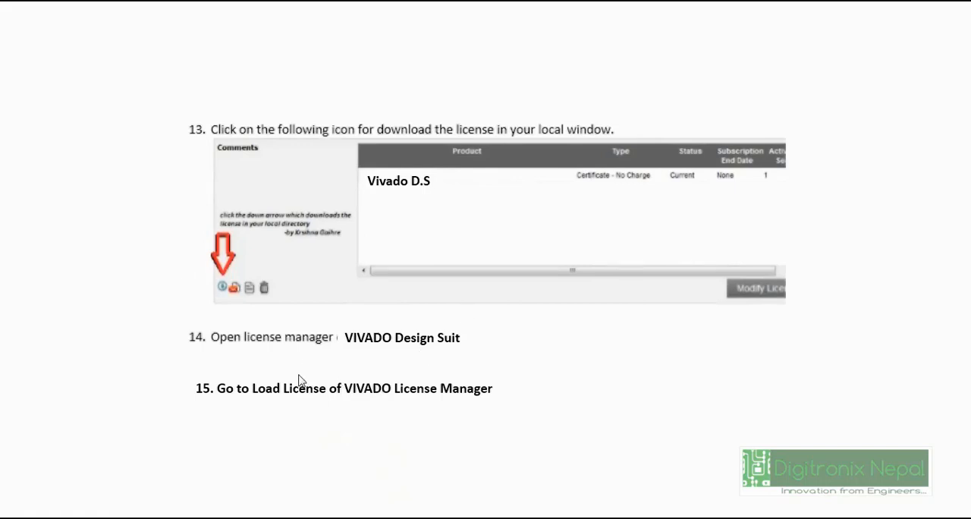
{"action": "mouse_move", "coordinate": [316, 381]}
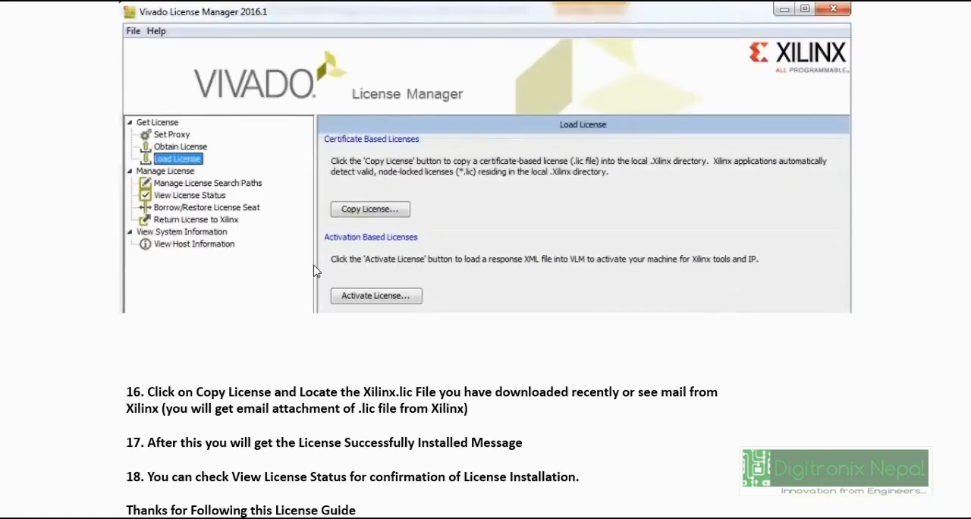
{"action": "mouse_move", "coordinate": [458, 358]}
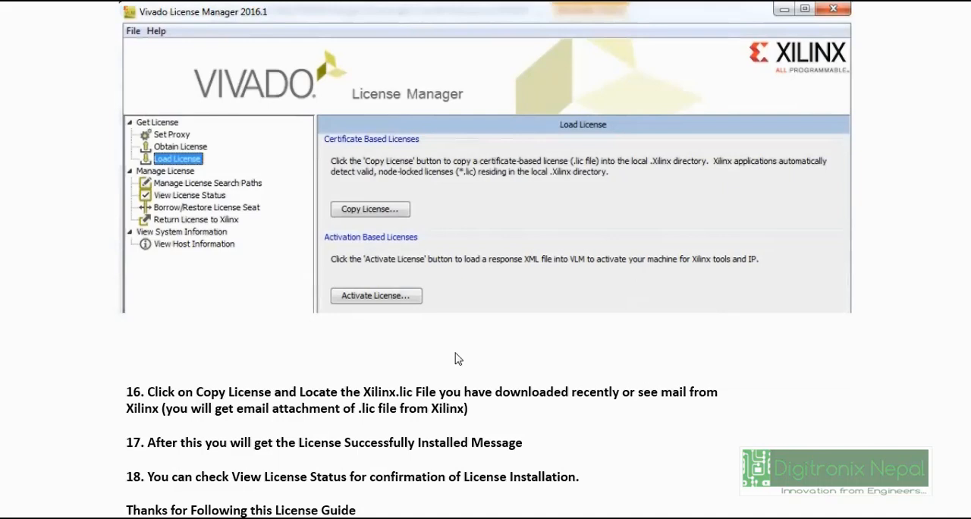
{"action": "mouse_move", "coordinate": [443, 389]}
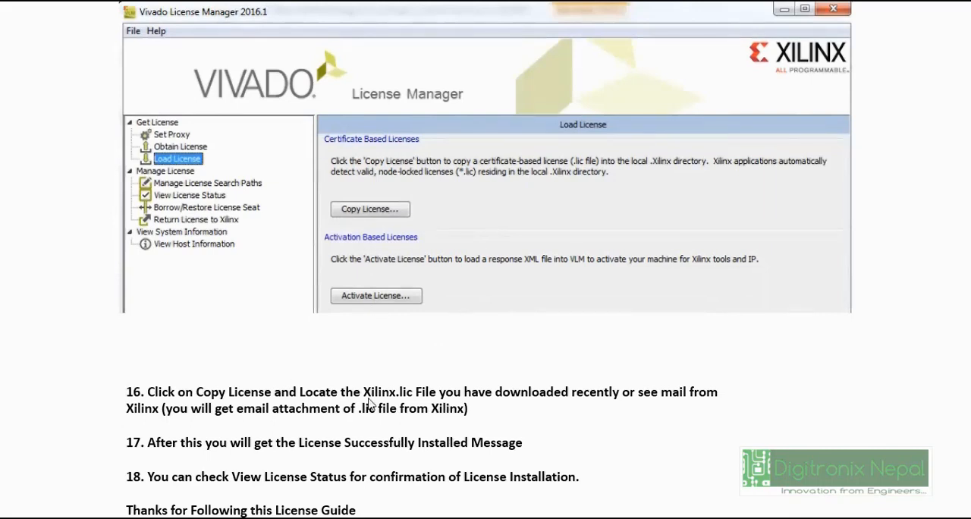
{"action": "mouse_move", "coordinate": [310, 461]}
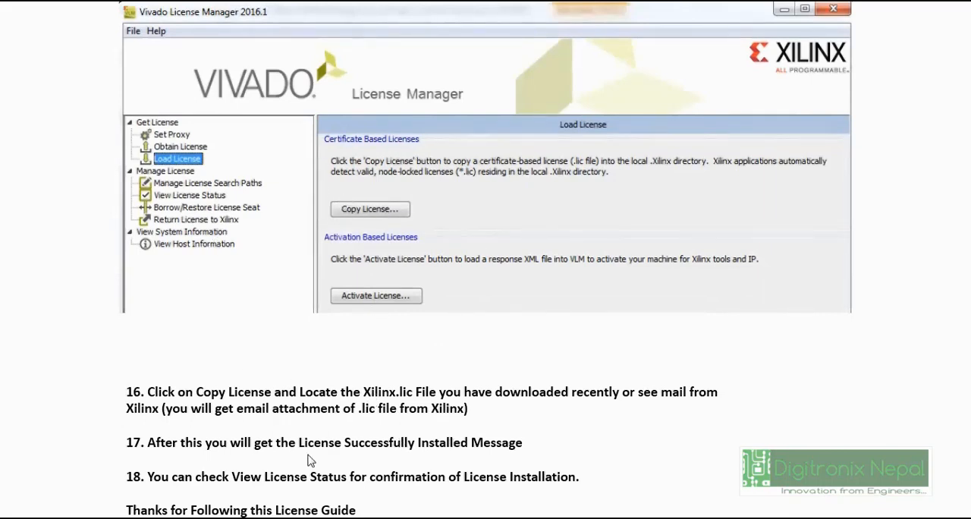
{"action": "mouse_move", "coordinate": [340, 455]}
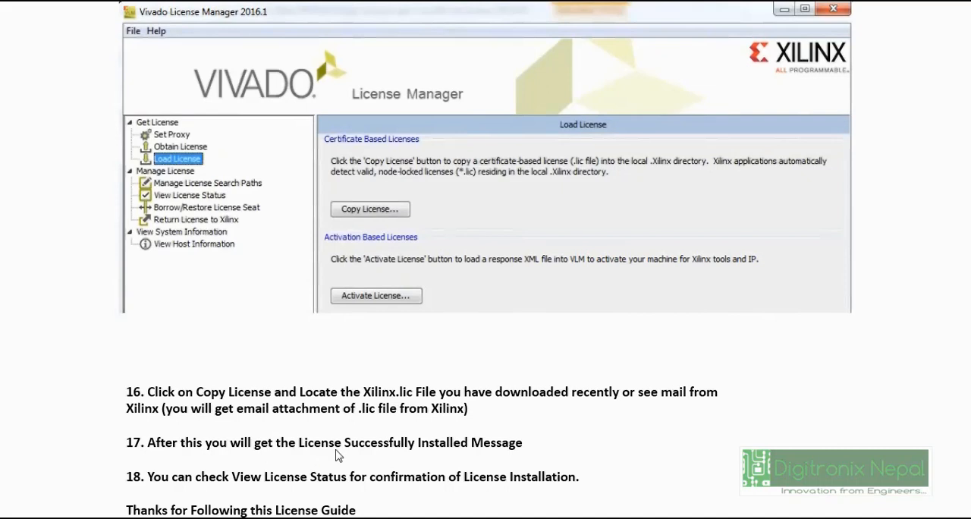
{"action": "mouse_move", "coordinate": [331, 478]}
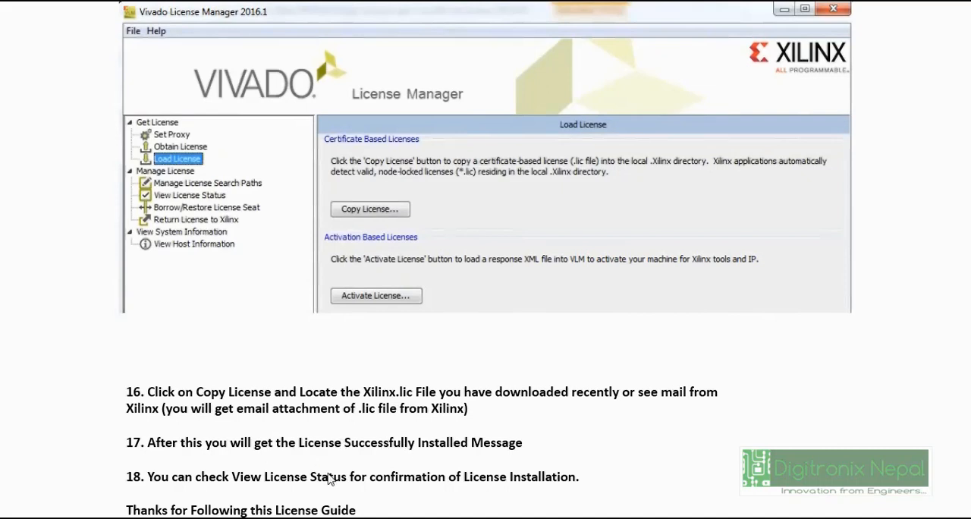
{"action": "mouse_move", "coordinate": [168, 191]}
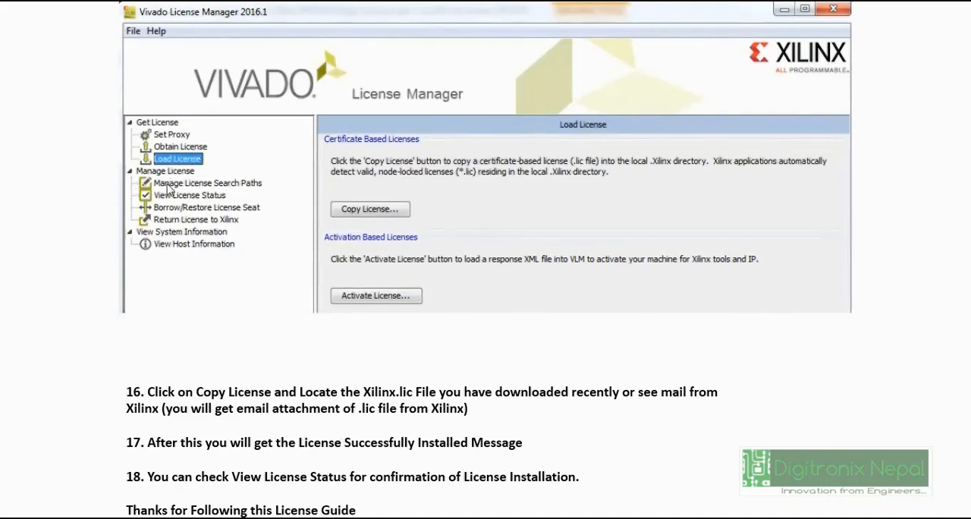
{"action": "mouse_move", "coordinate": [304, 215]}
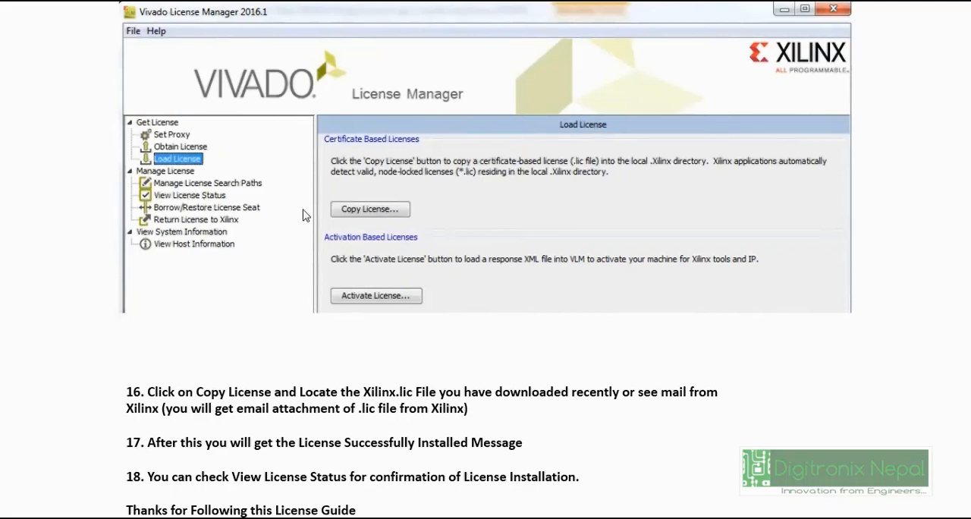
{"action": "mouse_move", "coordinate": [434, 326]}
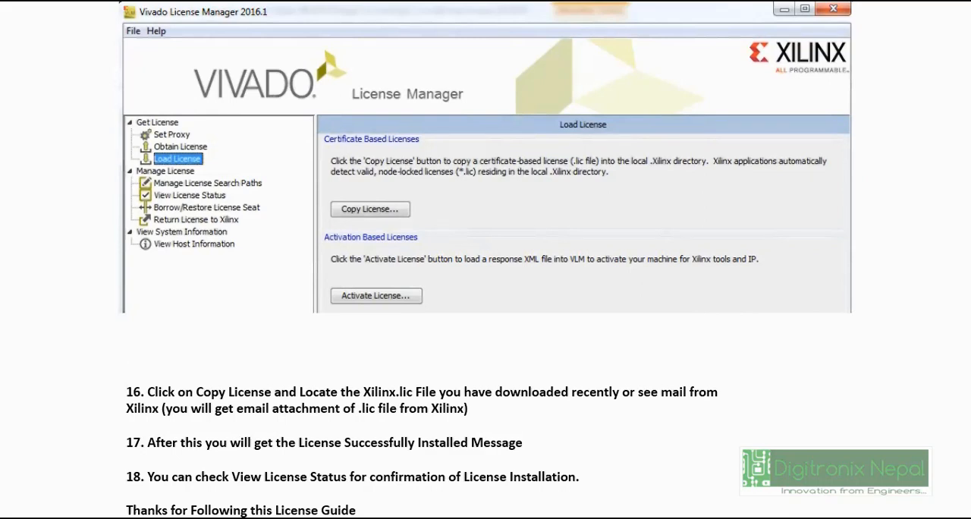
{"action": "mouse_move", "coordinate": [205, 288]}
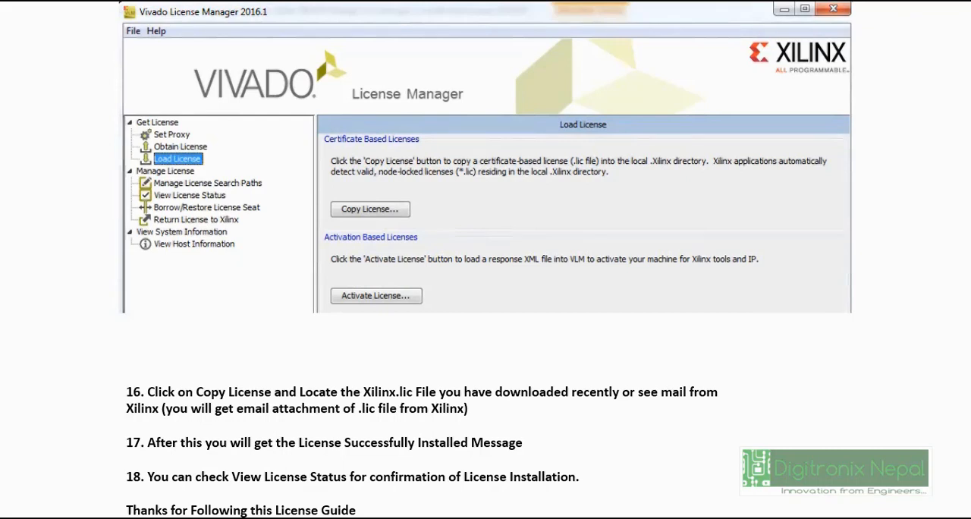
{"action": "mouse_move", "coordinate": [68, 514]}
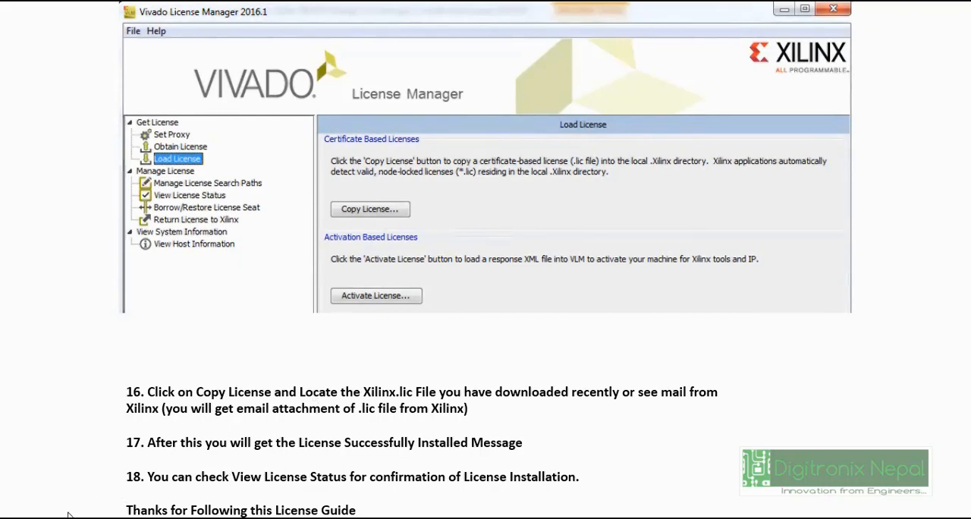